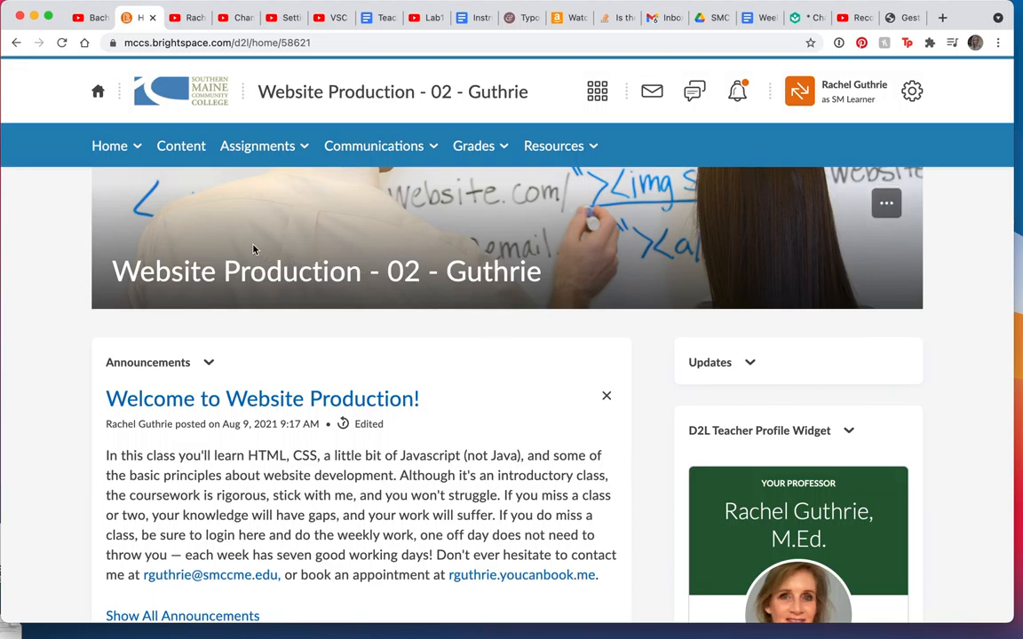
# - Return to the campus home page and reopen Website Production - 02 - Guthrie under SMCC Fall 2021
pyautogui.click(96, 92)
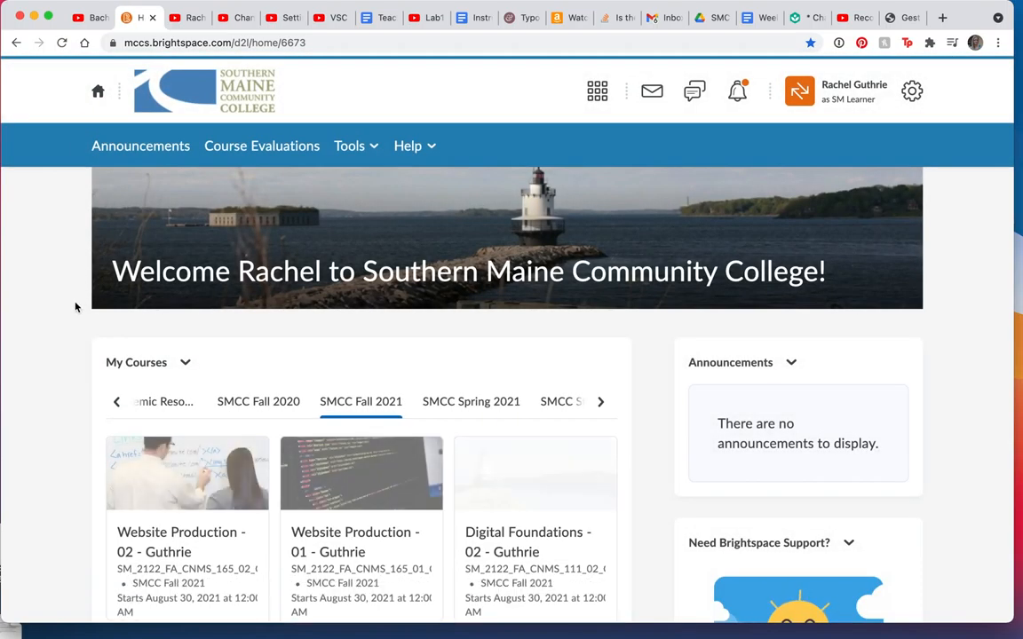
pyautogui.scroll(-3)
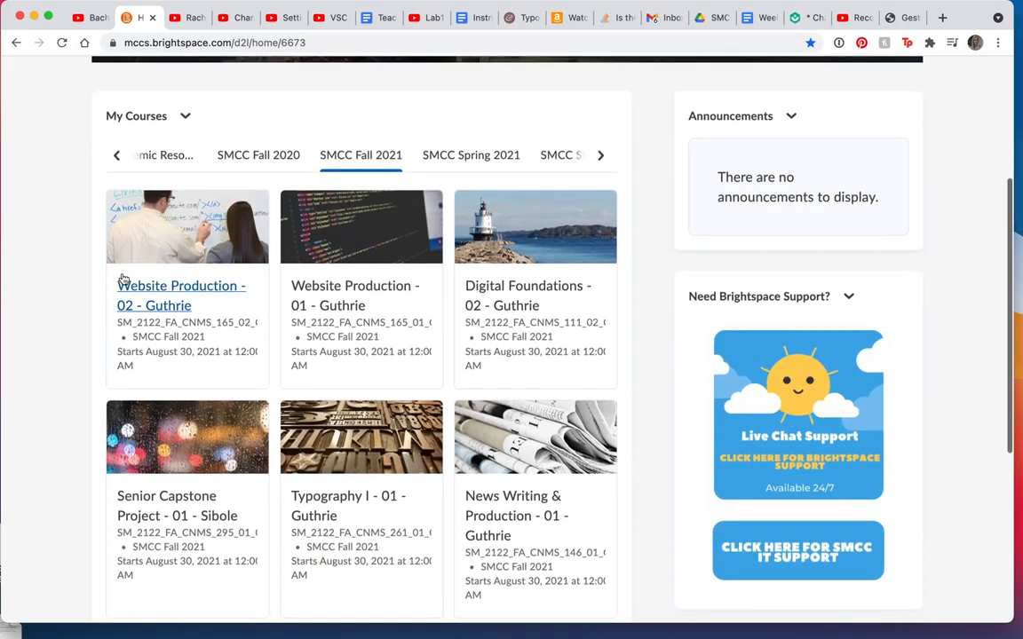
pyautogui.click(180, 295)
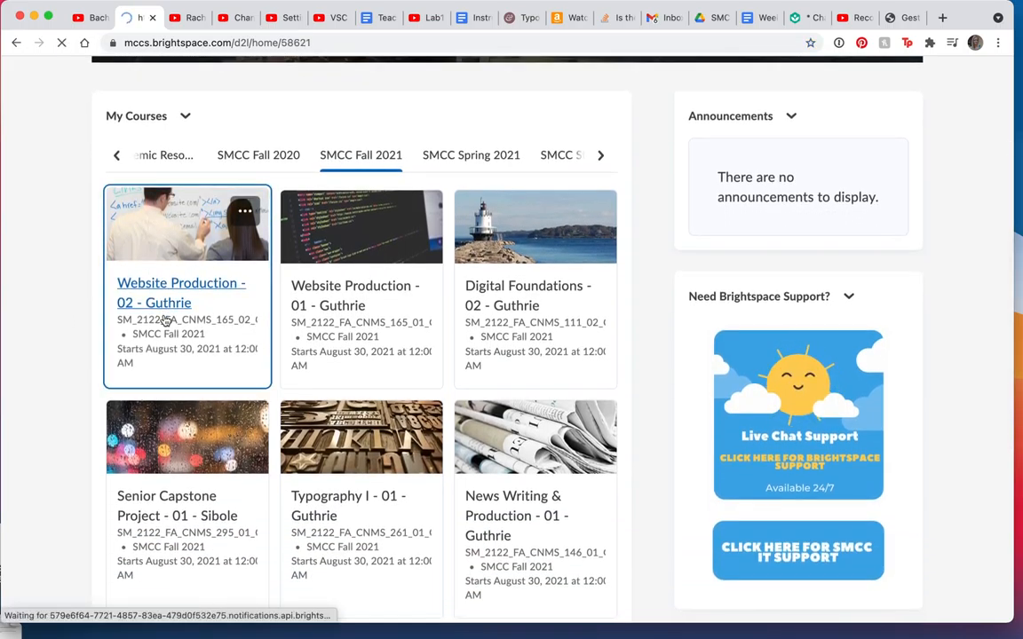
# - Enter the course home and go to Content, listing Week 1 topics with 11 of 119 complete
pyautogui.click(181, 293)
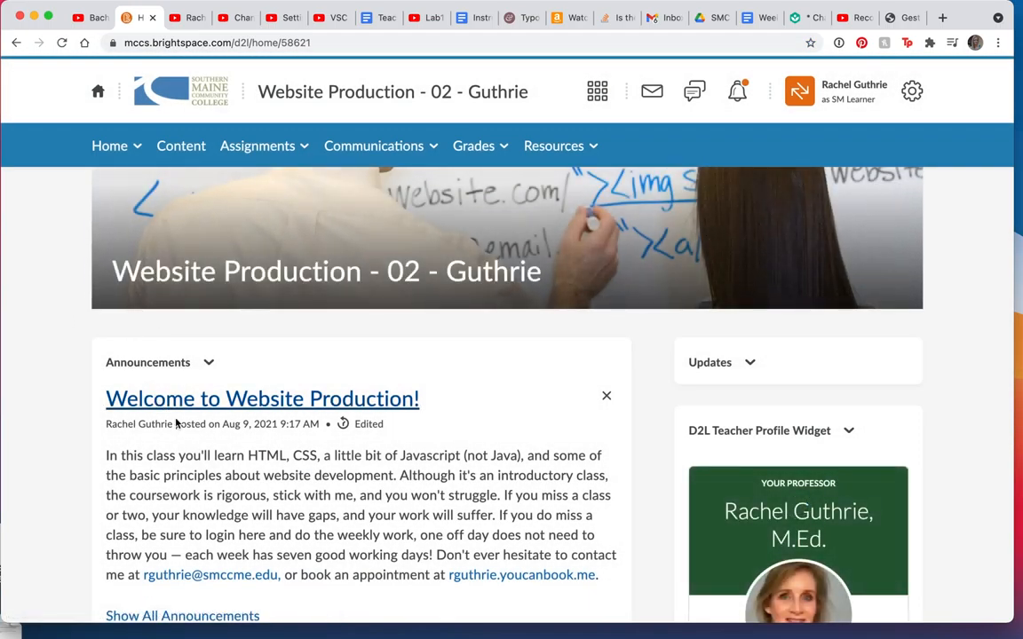
pyautogui.scroll(-3)
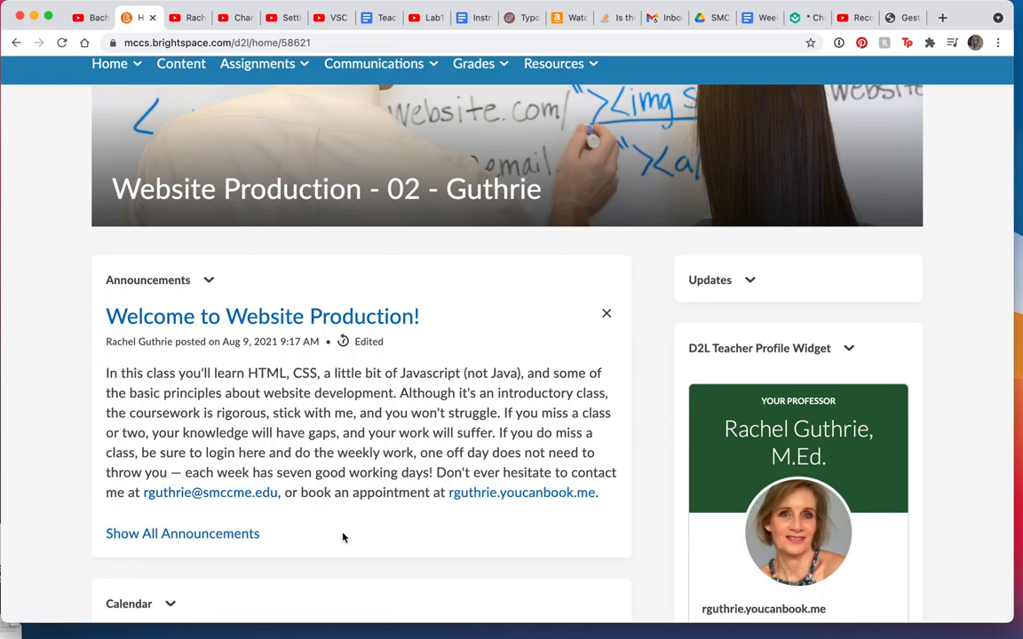
pyautogui.moveTo(310, 517)
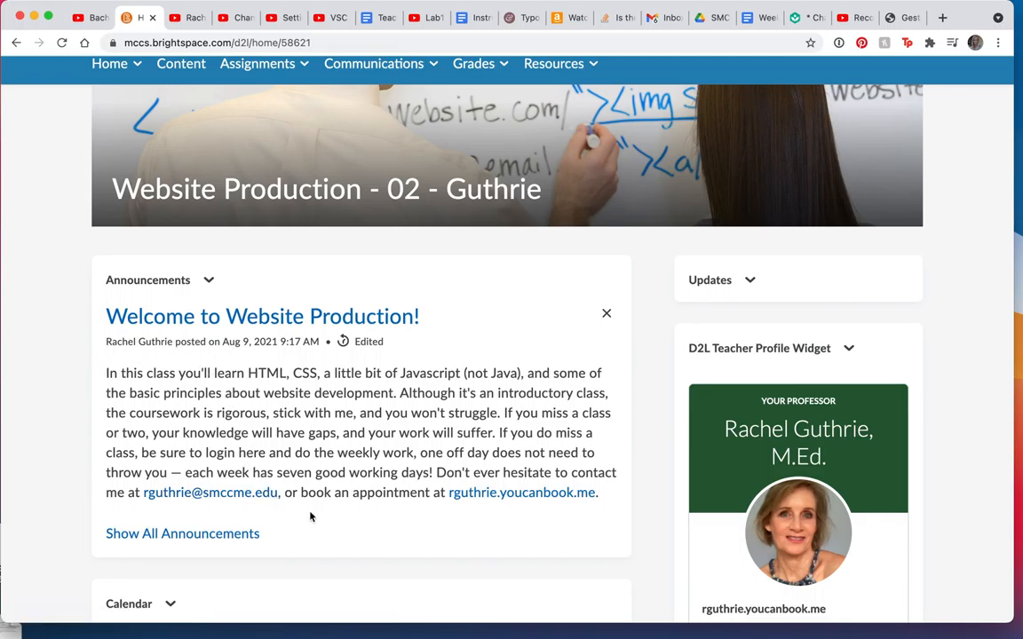
pyautogui.click(181, 64)
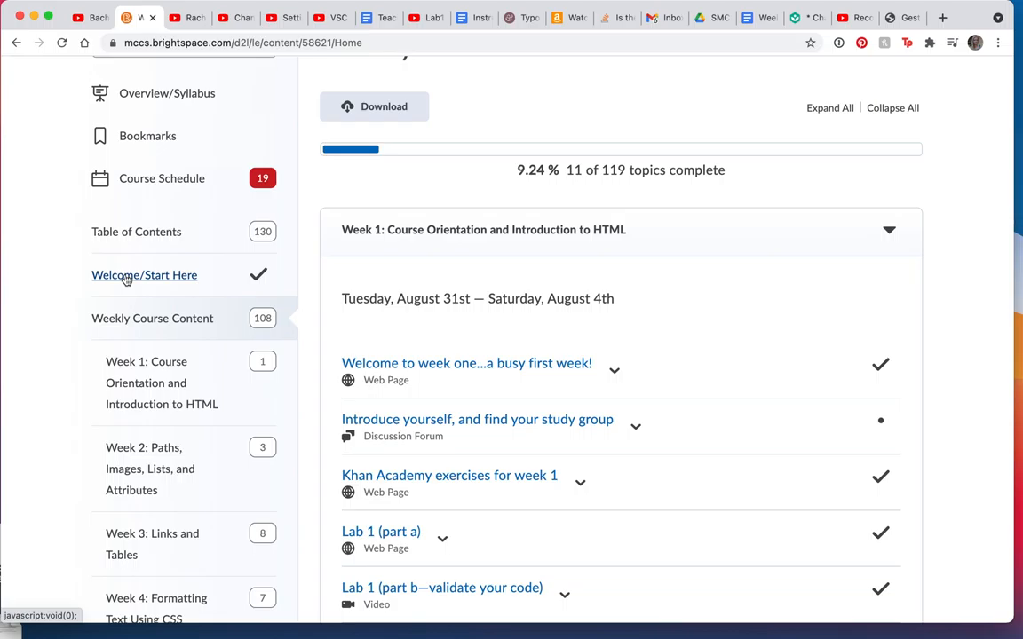
# - Show the Welcome/Start Here module with all 6 topics complete, Welcome through VSC Extensions and Settings
pyautogui.click(144, 275)
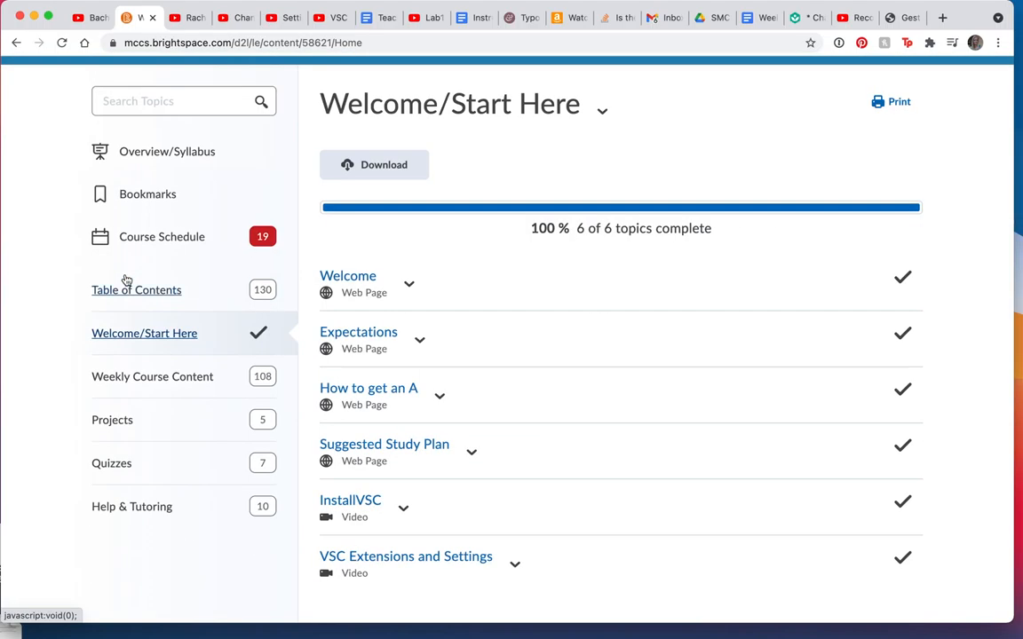
pyautogui.moveTo(565, 303)
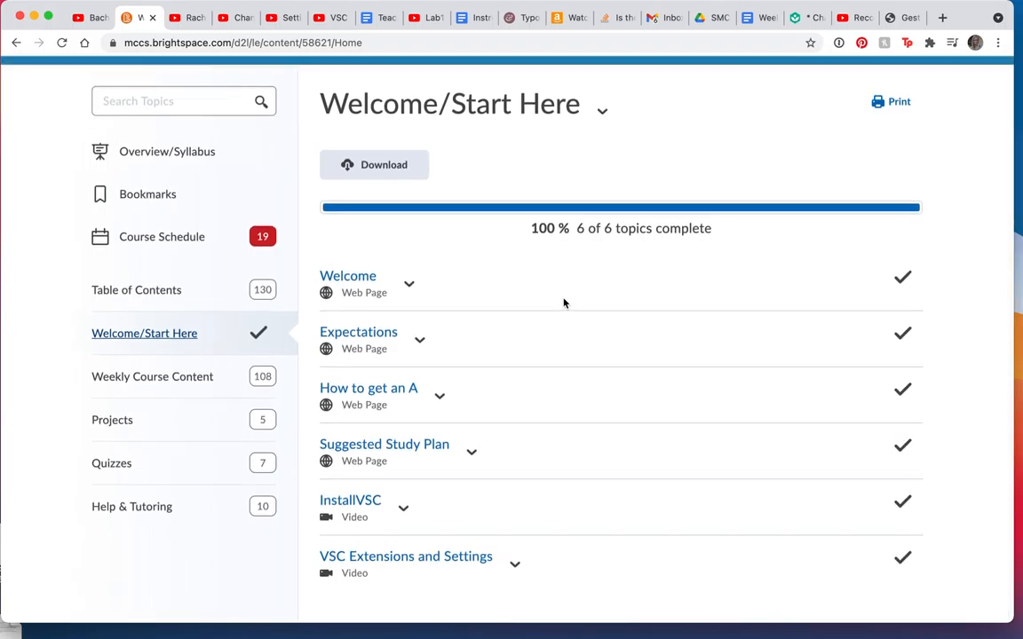
pyautogui.moveTo(453, 265)
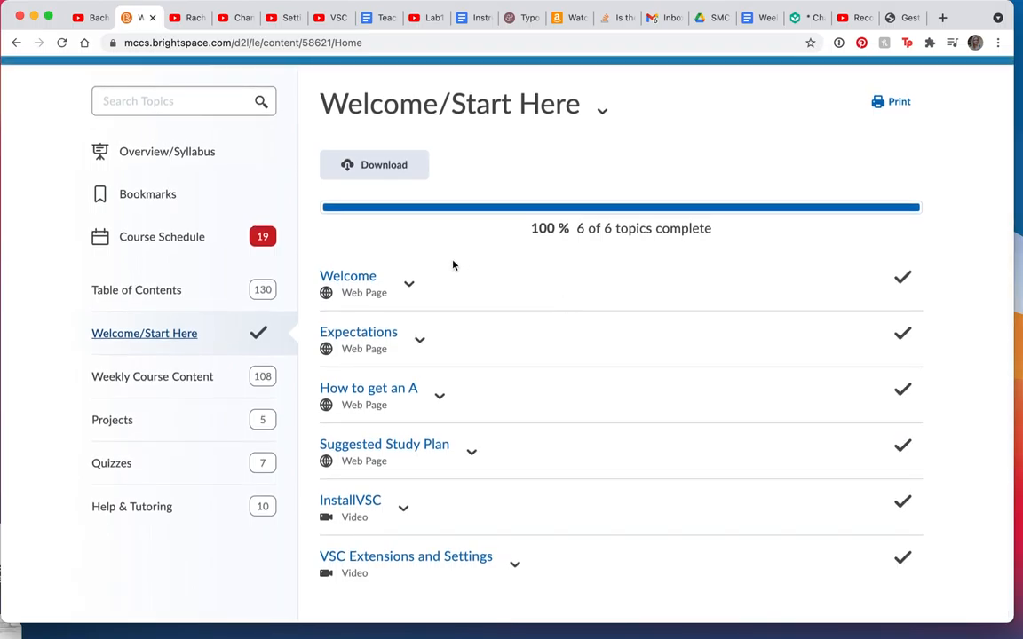
pyautogui.moveTo(355, 289)
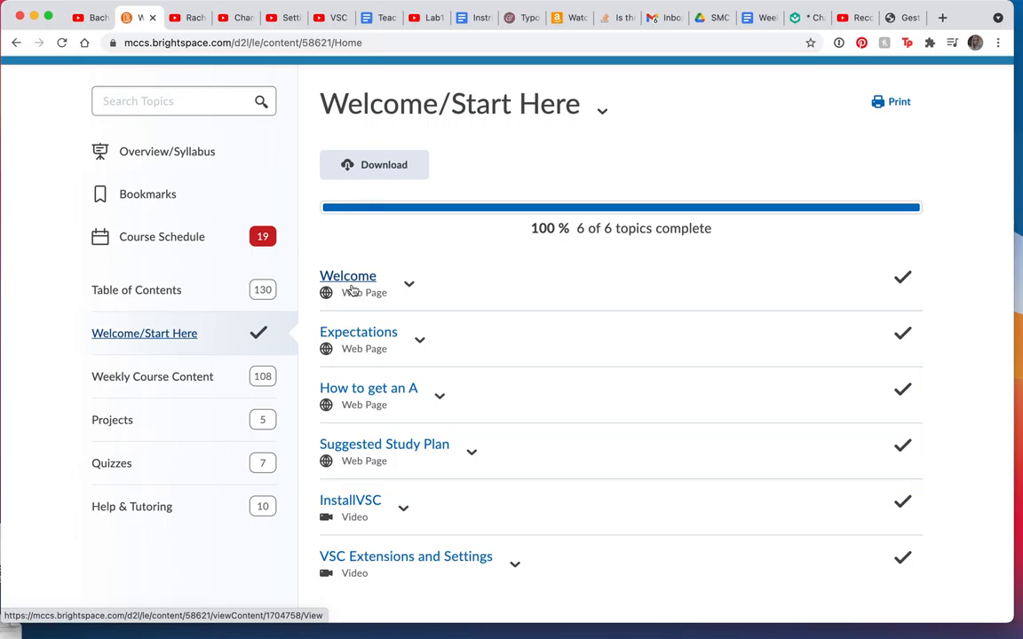
pyautogui.moveTo(145, 157)
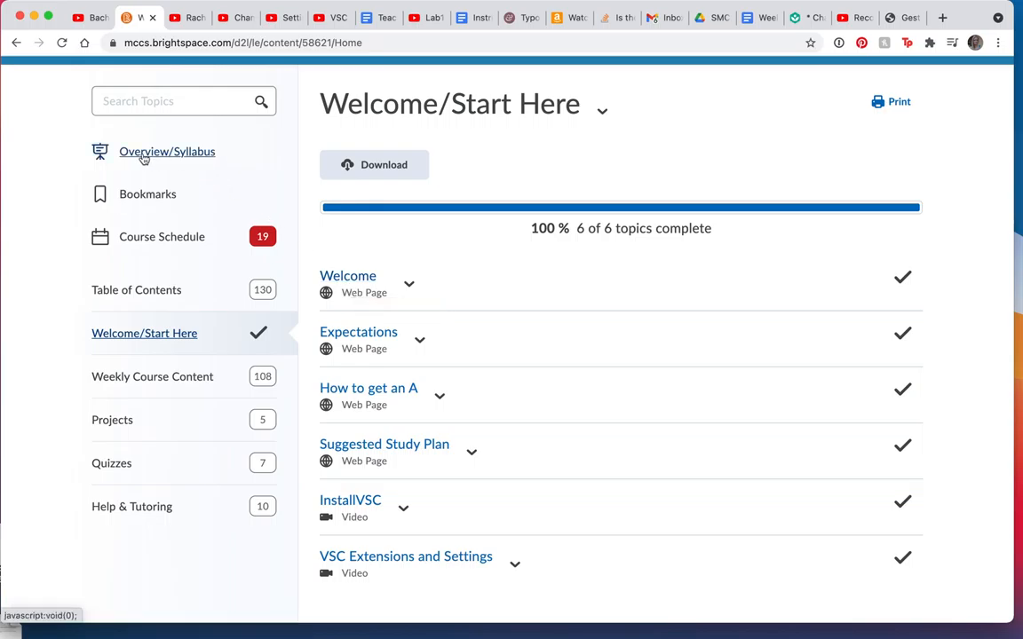
pyautogui.moveTo(356, 341)
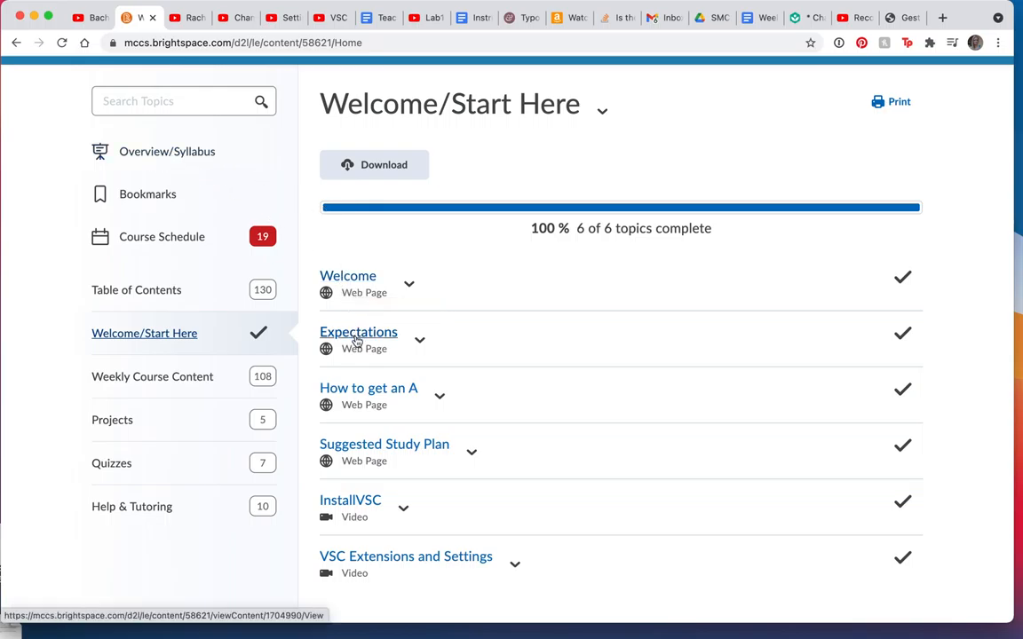
pyautogui.moveTo(356, 339)
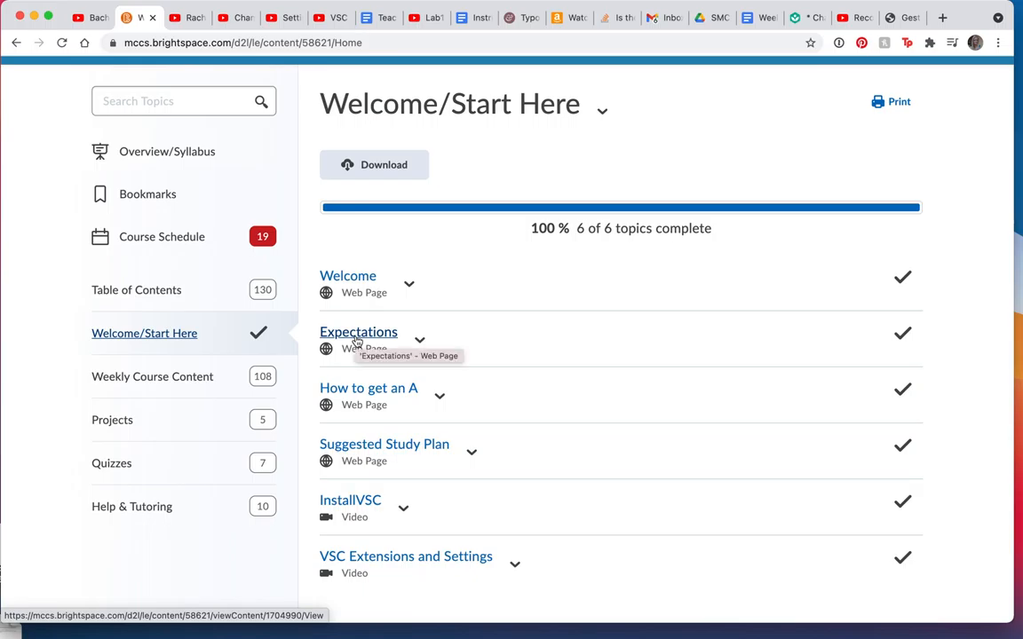
pyautogui.moveTo(371, 398)
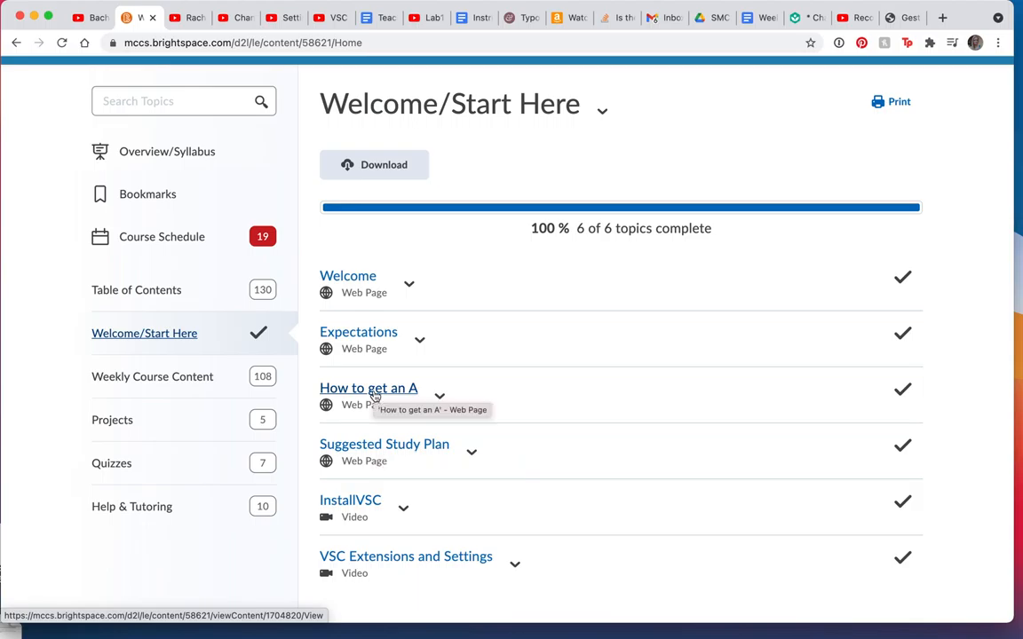
pyautogui.moveTo(536, 471)
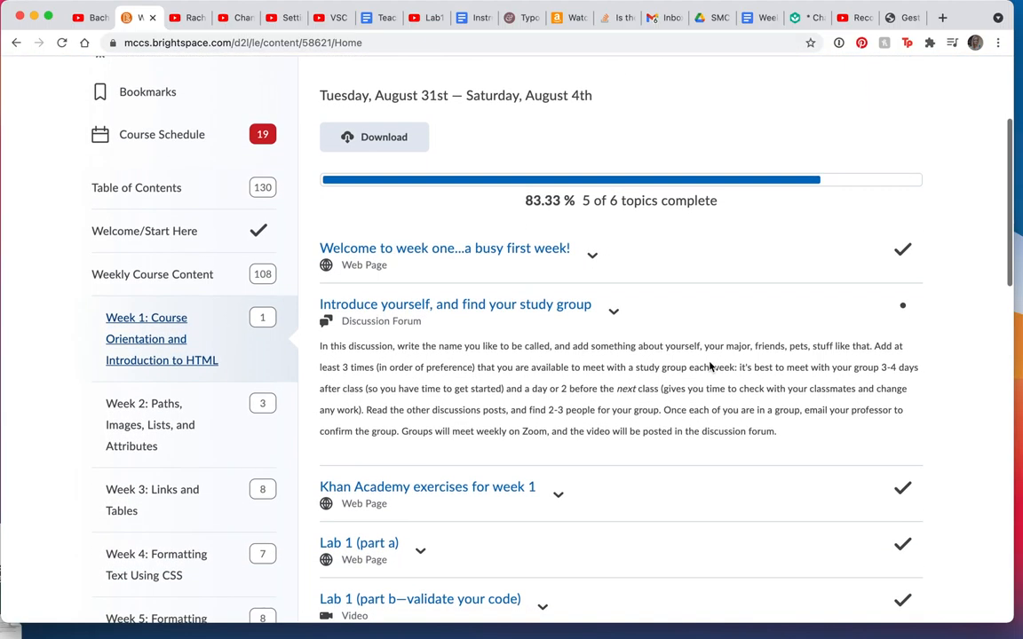
# - Scroll through Week 1's discussion forum, Khan Academy exercises, Lab 1 parts and Review Quiz
pyautogui.scroll(-3)
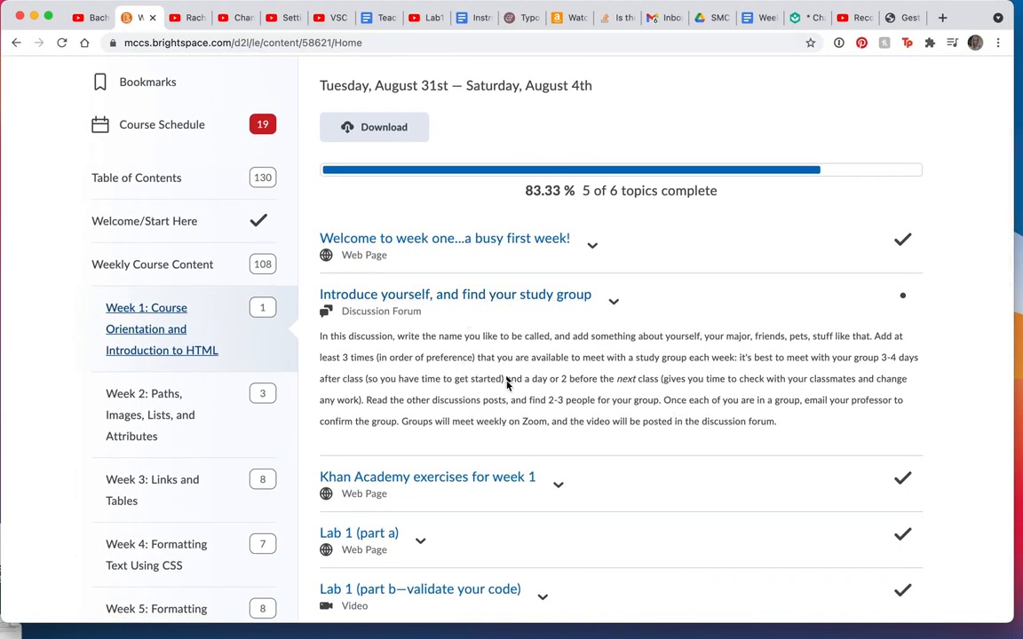
pyautogui.moveTo(484, 313)
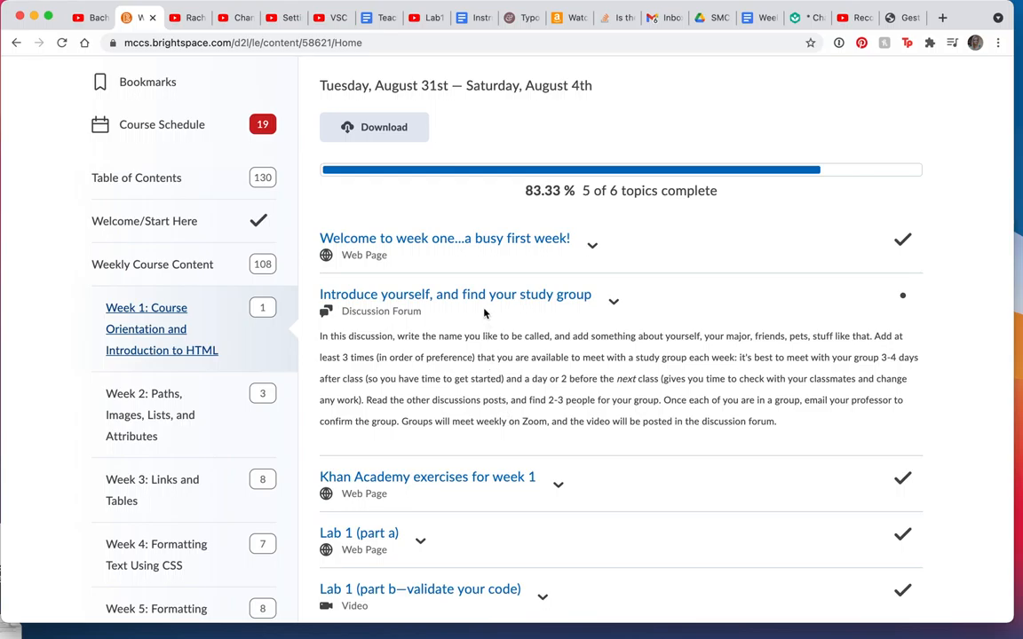
pyautogui.moveTo(491, 395)
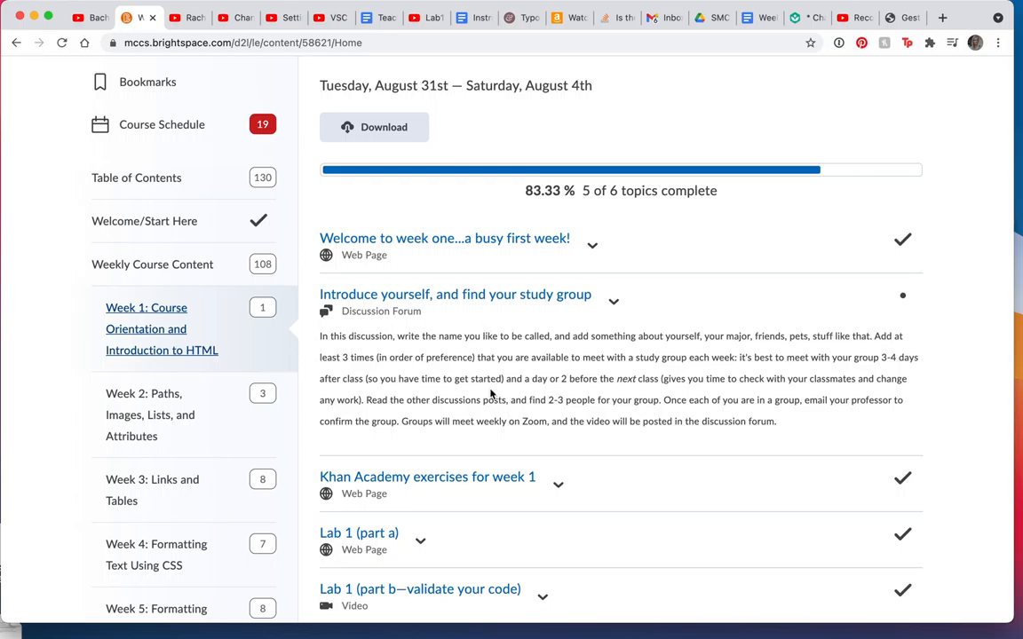
pyautogui.scroll(-3)
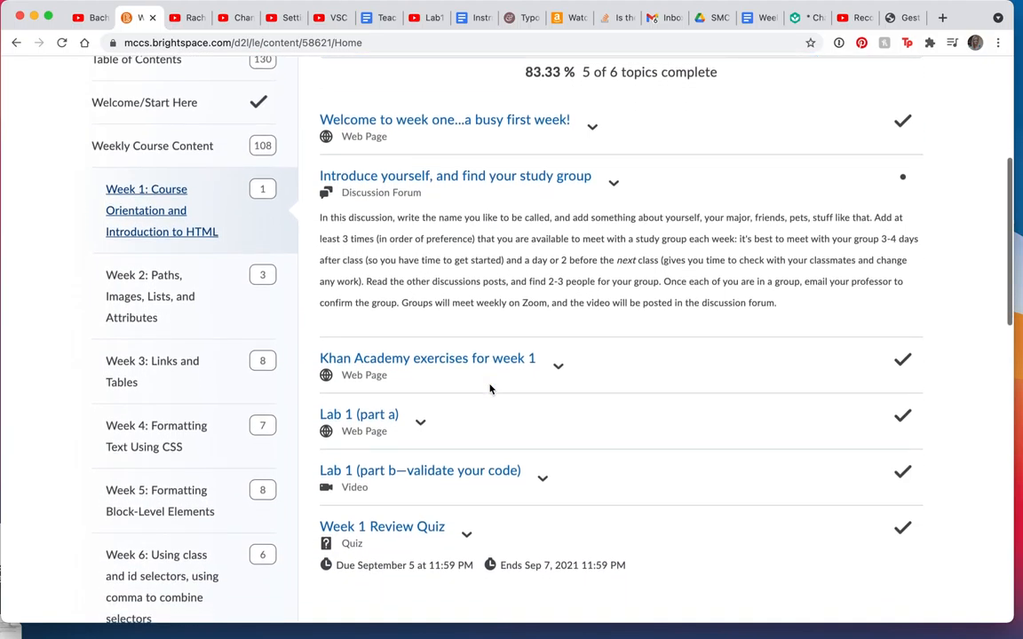
pyautogui.moveTo(435, 368)
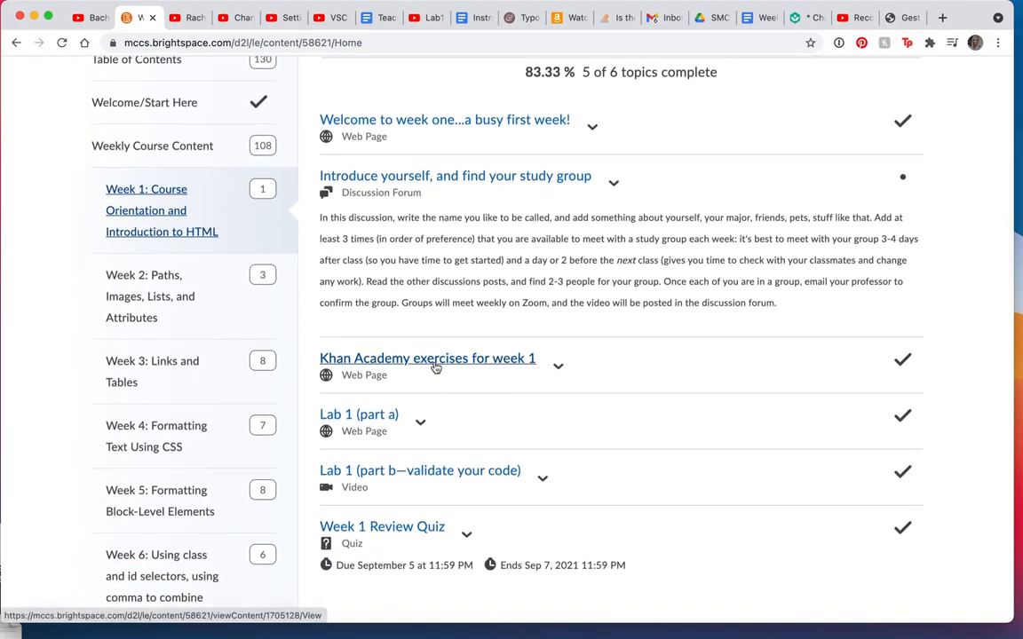
pyautogui.moveTo(436, 367)
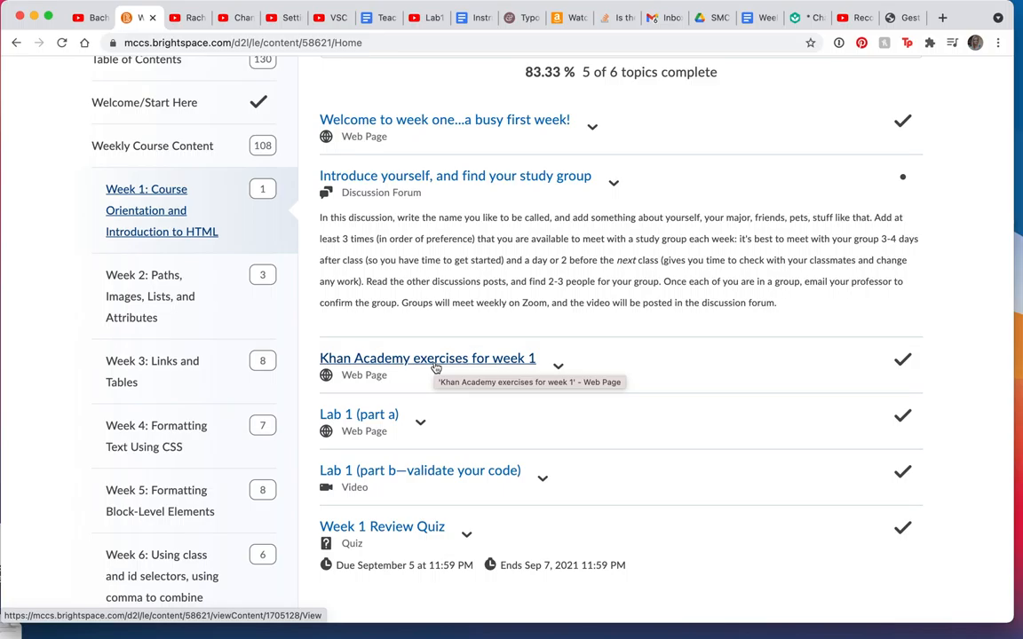
pyautogui.scroll(-3)
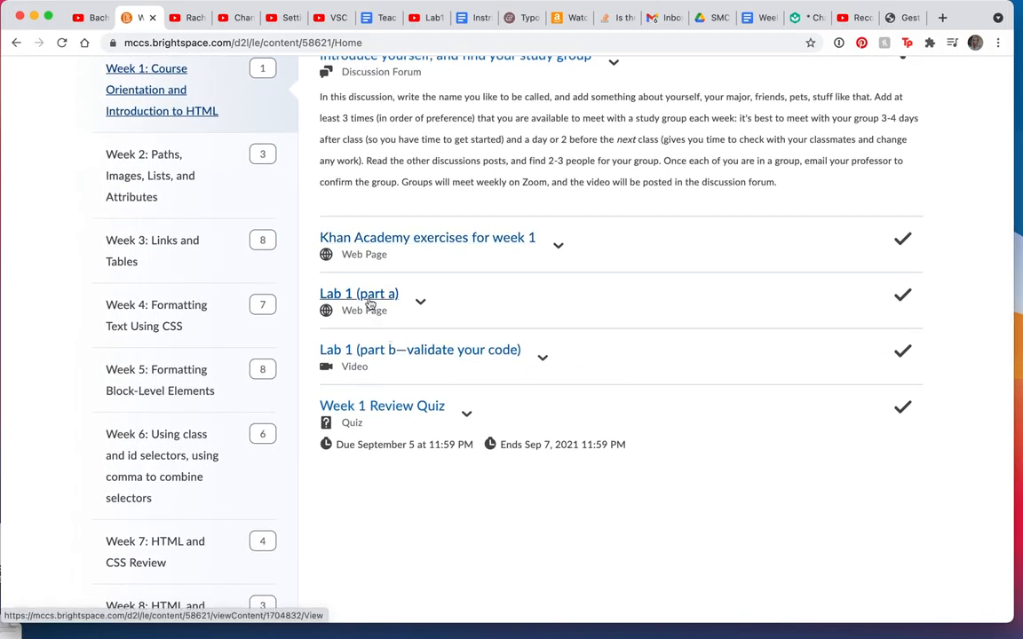
pyautogui.moveTo(383, 356)
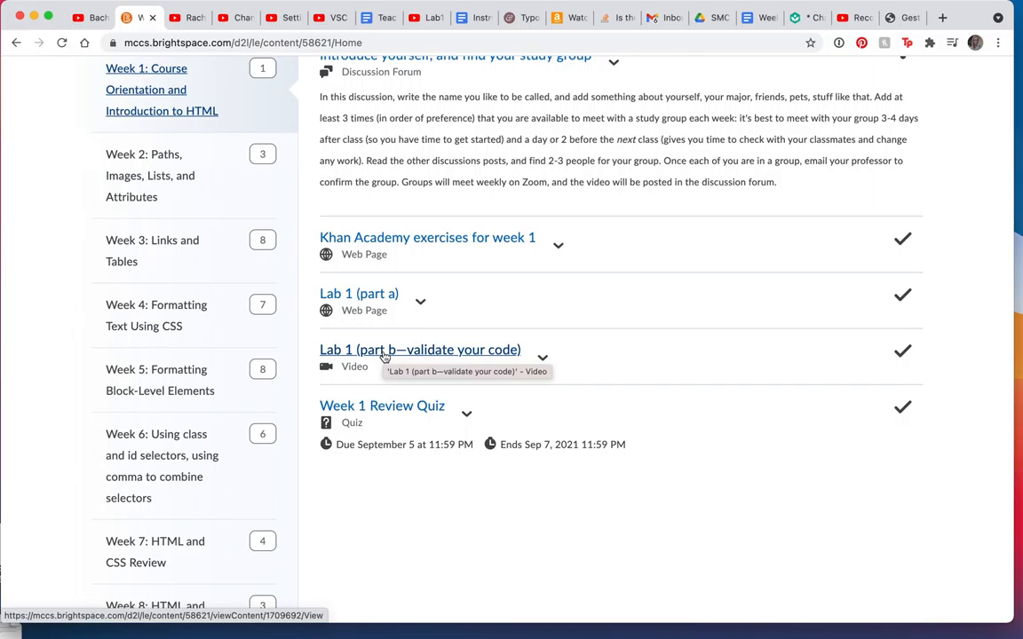
pyautogui.moveTo(385, 411)
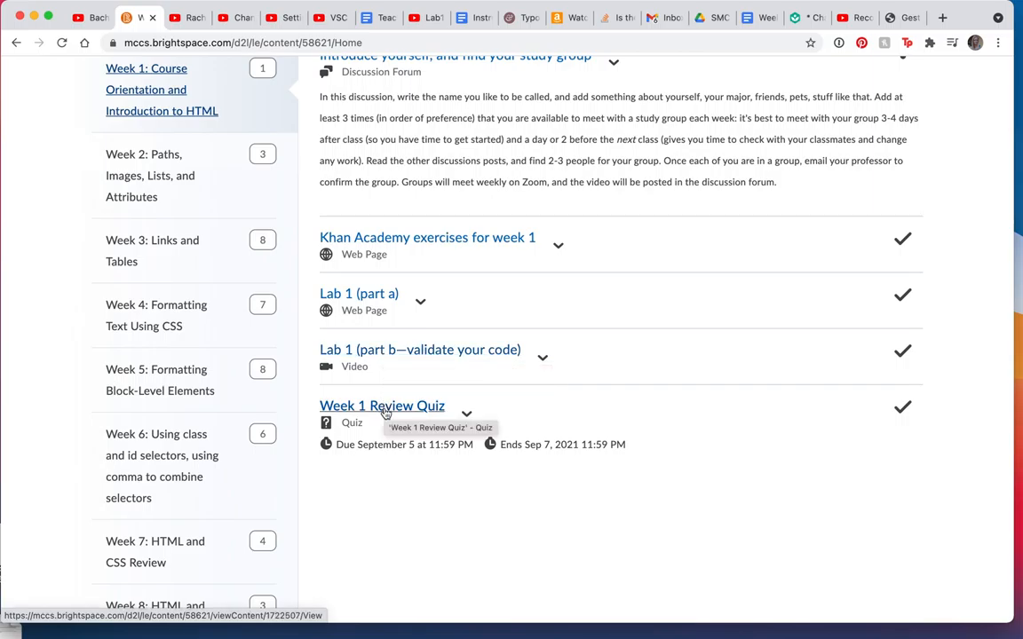